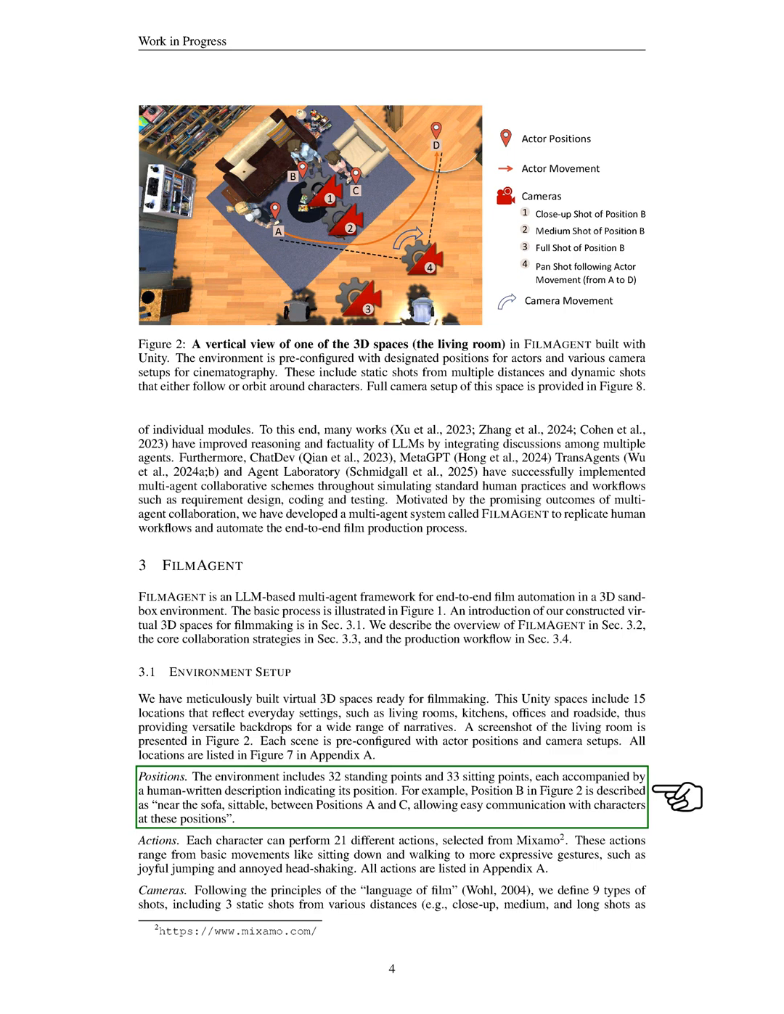
scroll("down", 3)
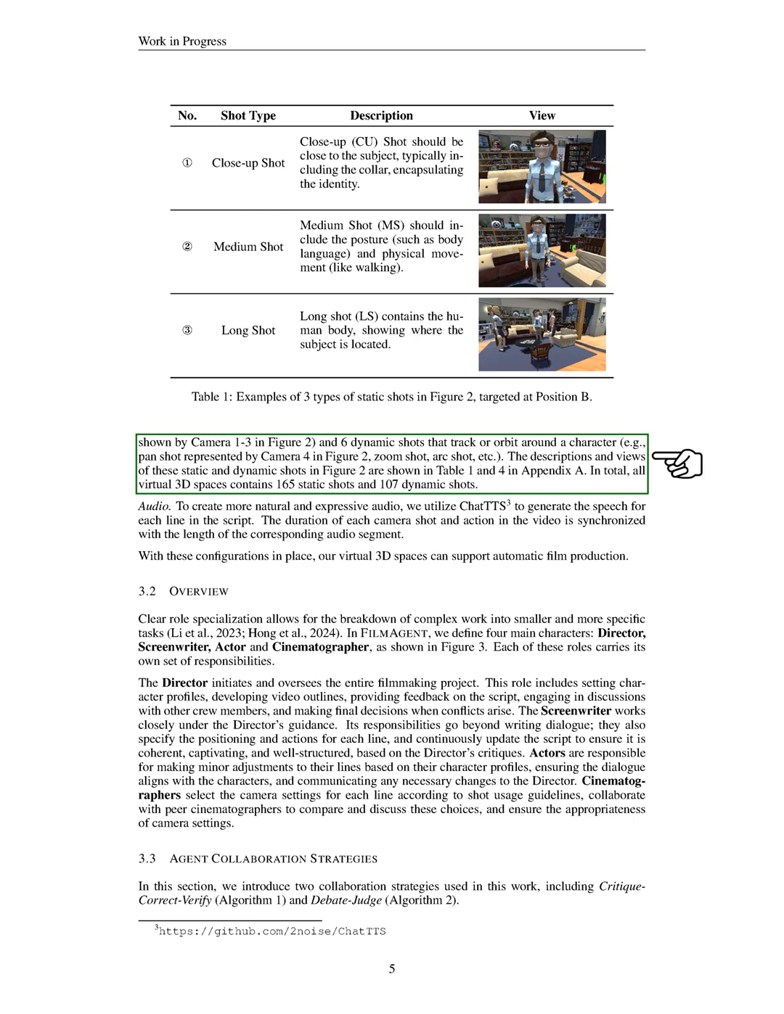